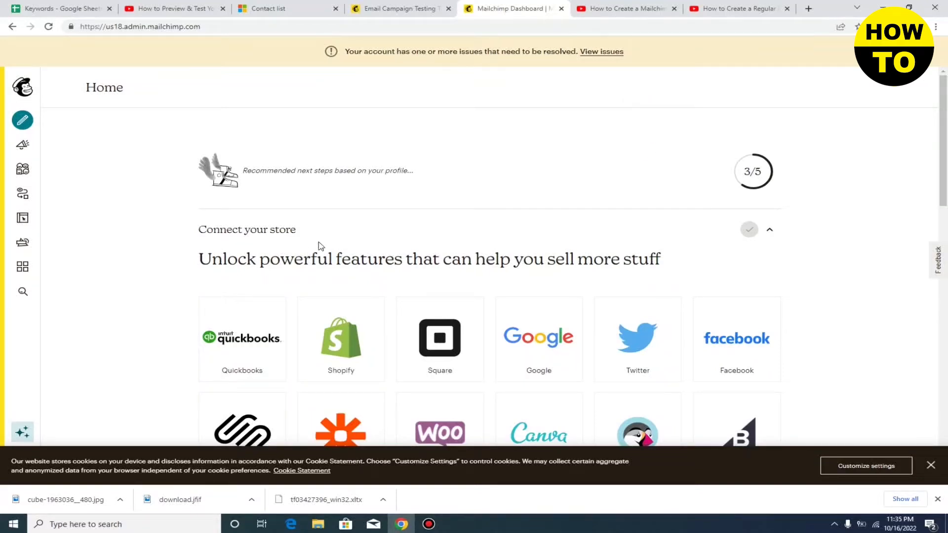
mouse_move(379, 133)
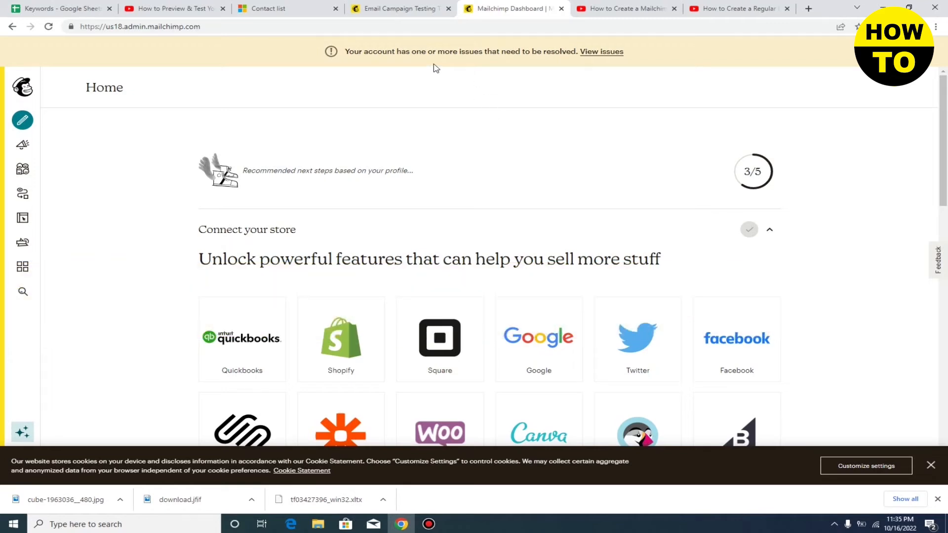
mouse_move(424, 241)
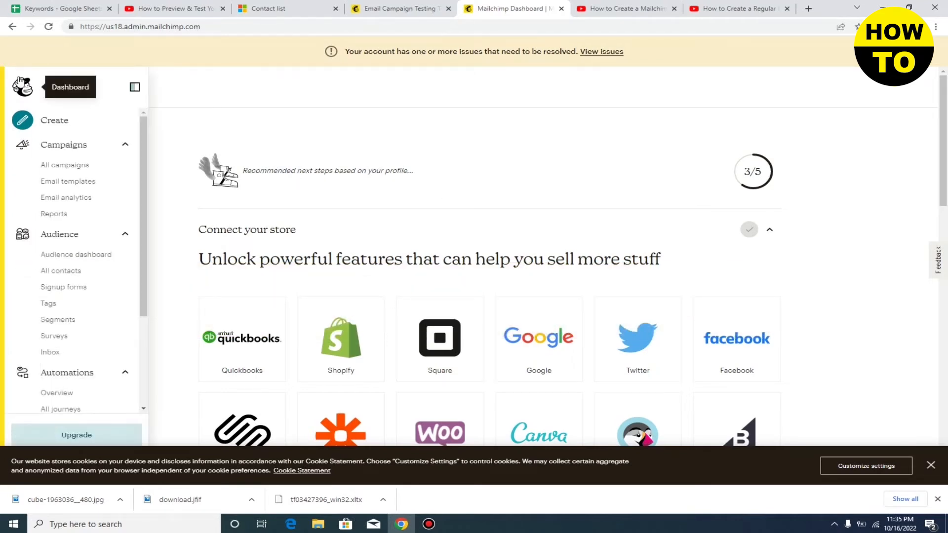
Go to Audience > All contacts to show the ABCD audience's four subscribed contacts
left_click(135, 87)
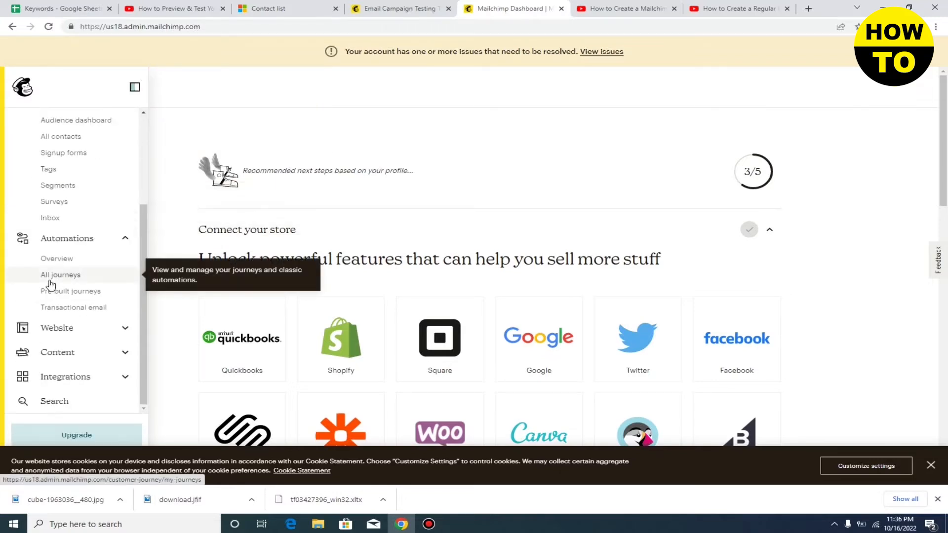
left_click(63, 145)
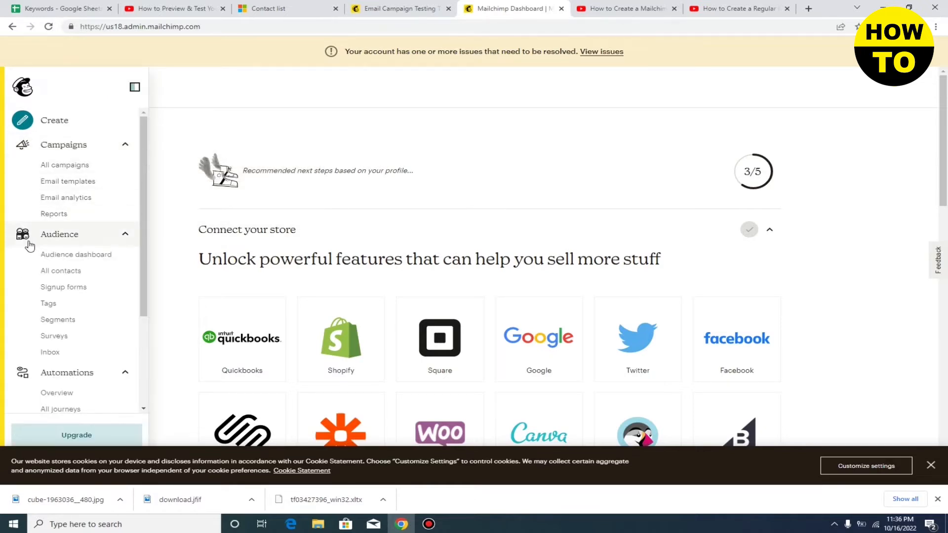
mouse_move(60, 270)
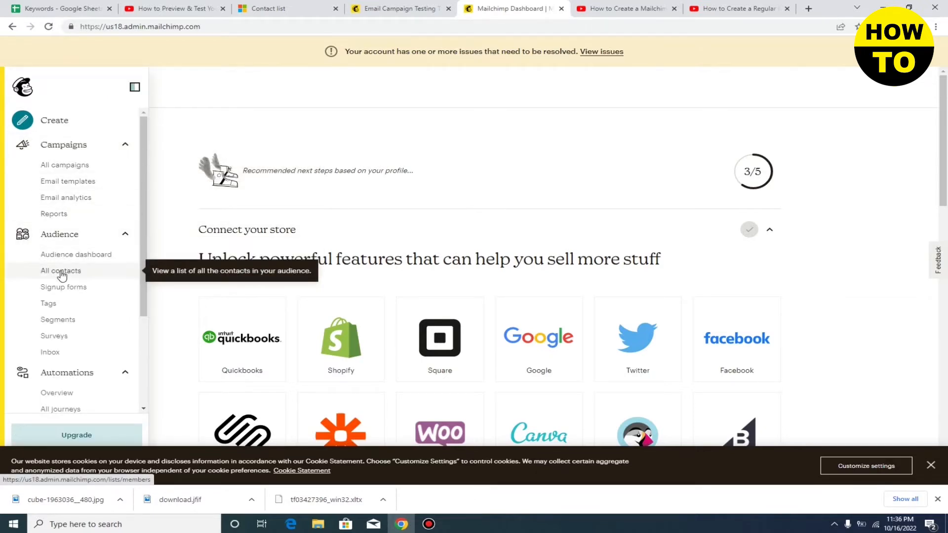
left_click(60, 270)
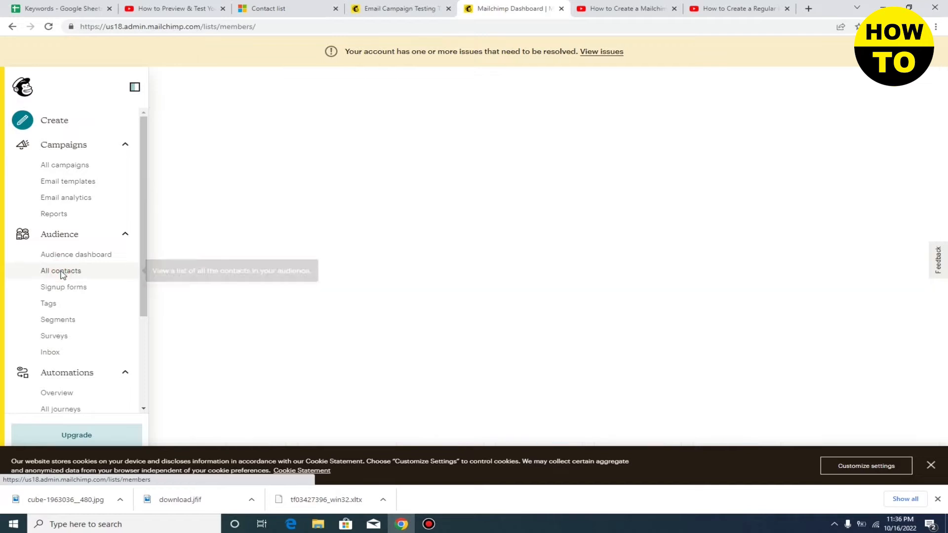
left_click(61, 270)
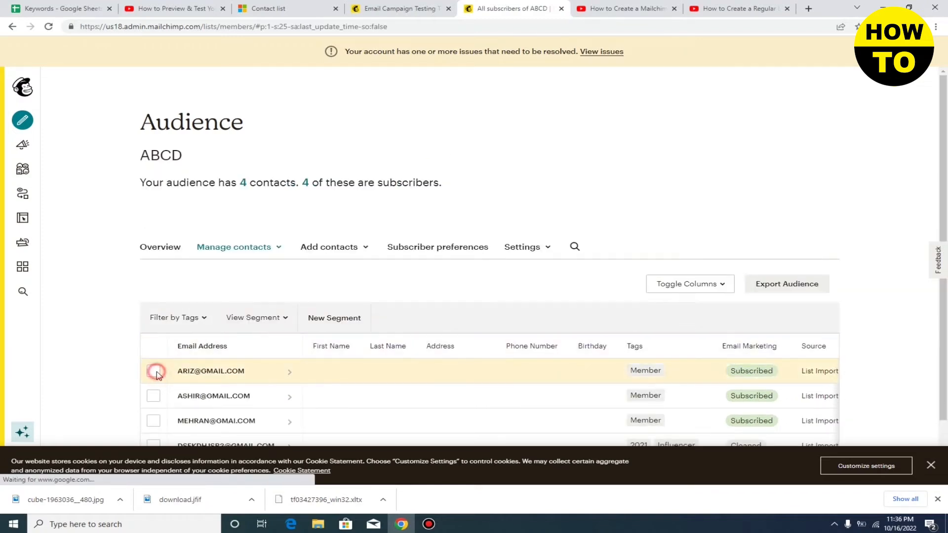
Select the first contact and show its bulk Actions menu with the Archive option
left_click(154, 370)
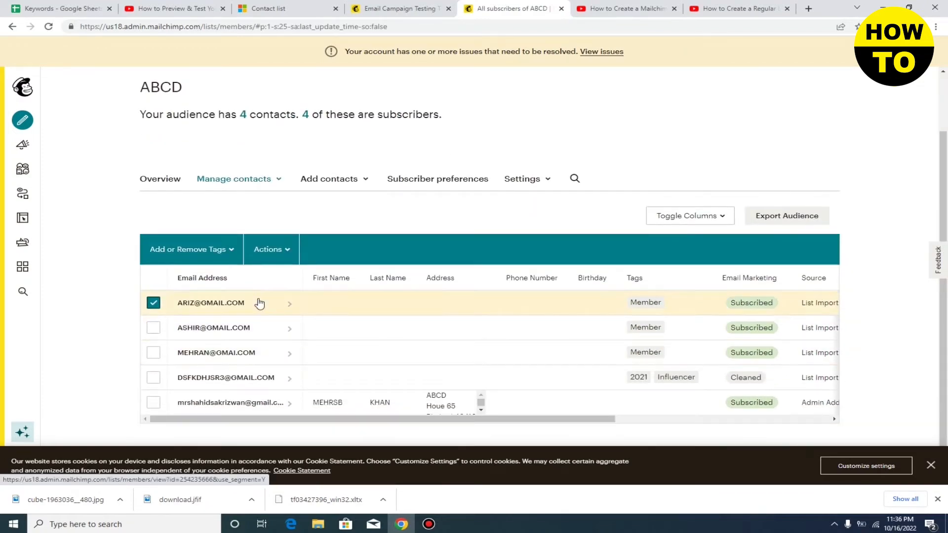
left_click(271, 249)
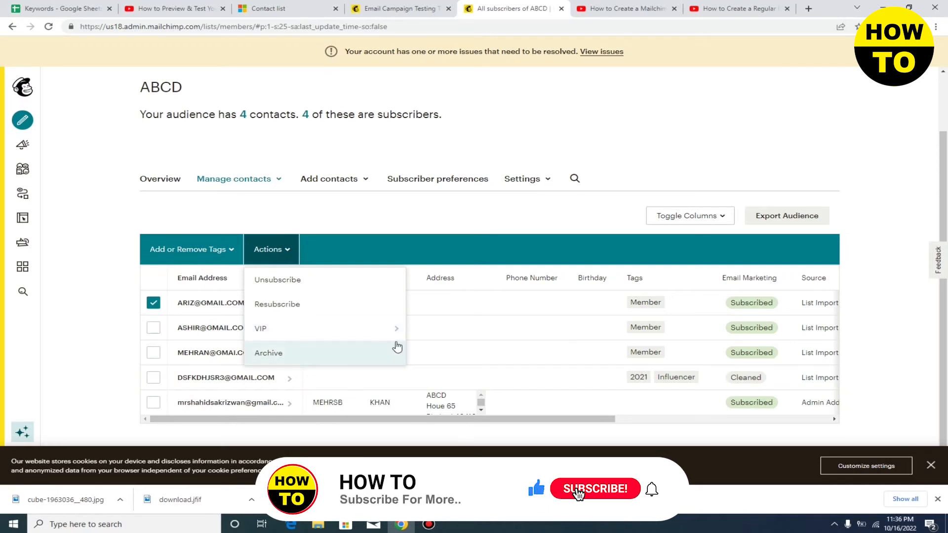
mouse_move(655, 492)
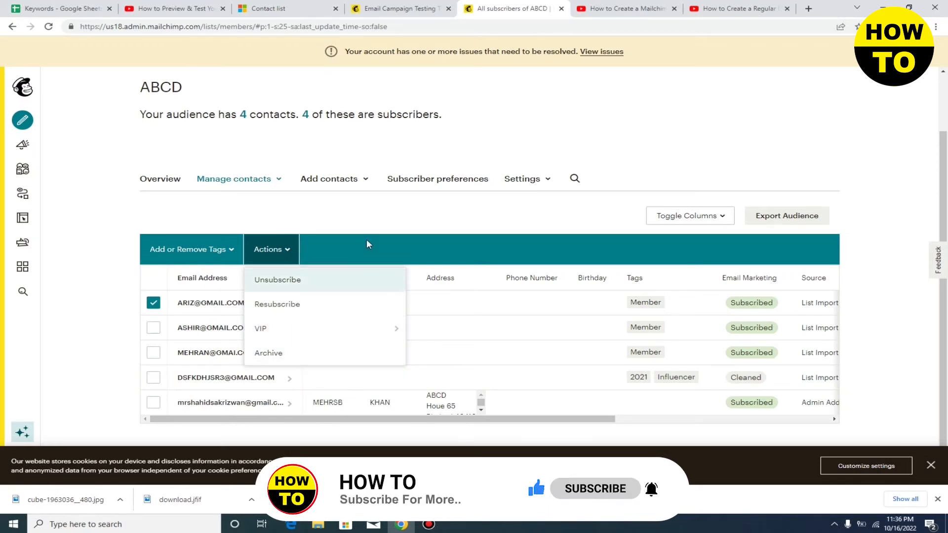
Archive the selected contact via Actions > Archive, confirming the Are you sure? prompt
left_click(278, 279)
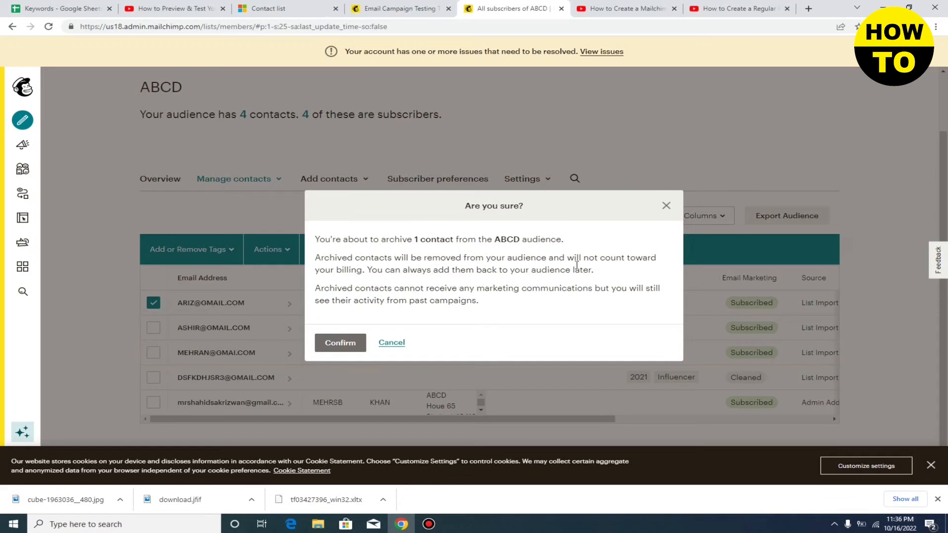
mouse_move(391, 343)
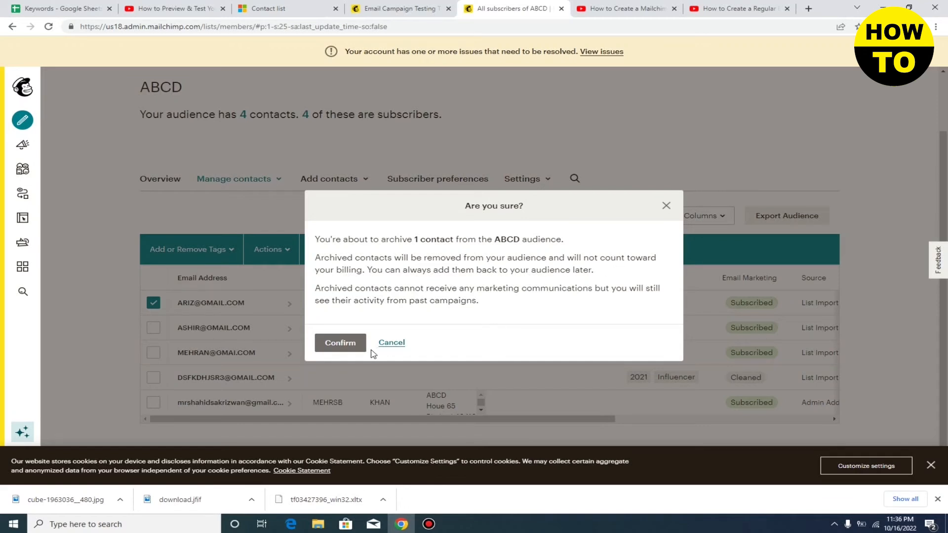
left_click(391, 343)
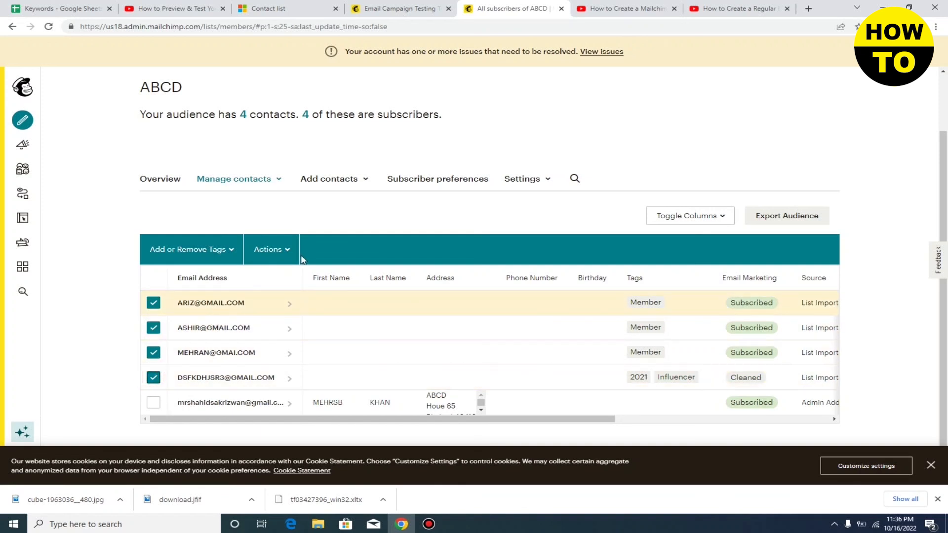
left_click(271, 249)
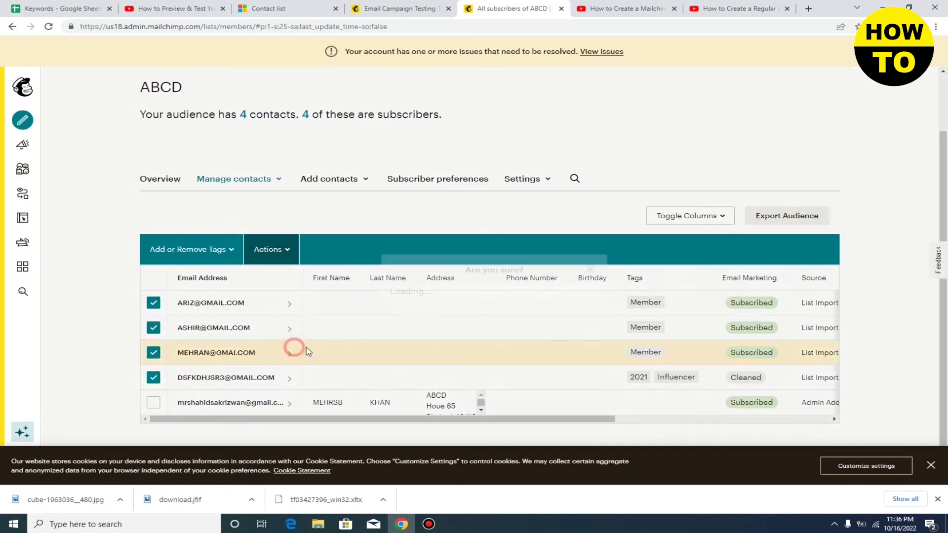